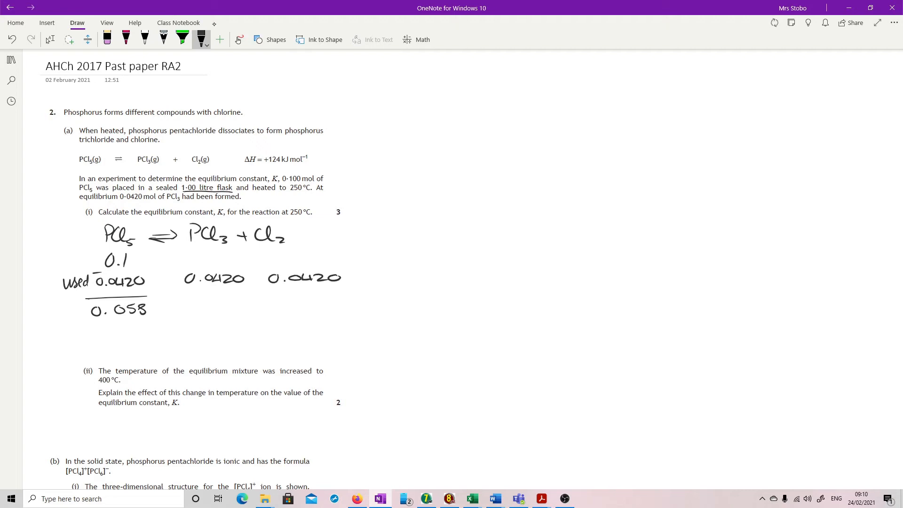
Handwrite K = [PCl3][Cl2]/[PCl5] = (0.0420)²/0.058 = 0.0304, marked 'Capital' and 'NO UNITS'.
{"action": "left_click", "coordinate": [50, 39]}
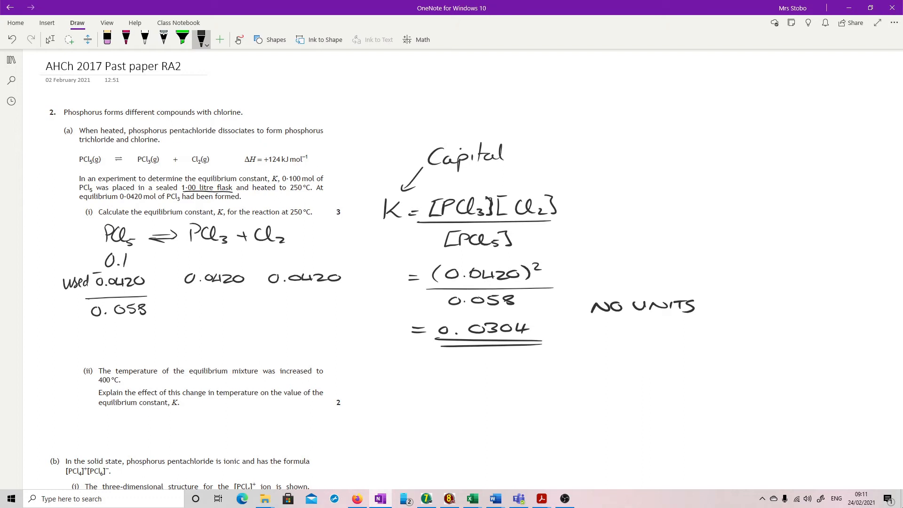
Circle ΔH = +124 kJ mol⁻¹ and write that the endothermic forward reaction increases products, so K increases.
{"action": "left_click_drag", "start_coordinate": [230, 156], "coordinate": [280, 167]}
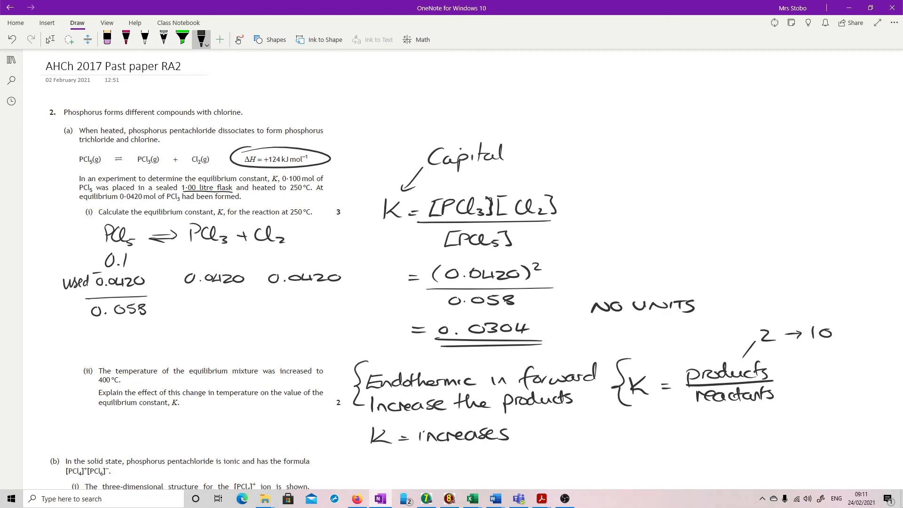
{"action": "left_click", "coordinate": [50, 39]}
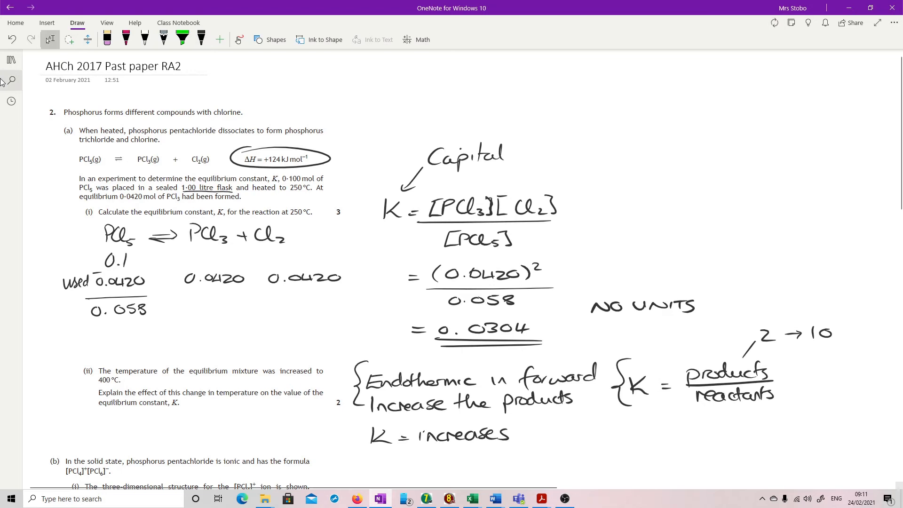
Draw P with six Cl atoms in an octahedral arrangement inside brackets in the [PCl6]⁻ cell.
{"action": "scroll", "scroll_direction": "down", "scroll_amount": 3}
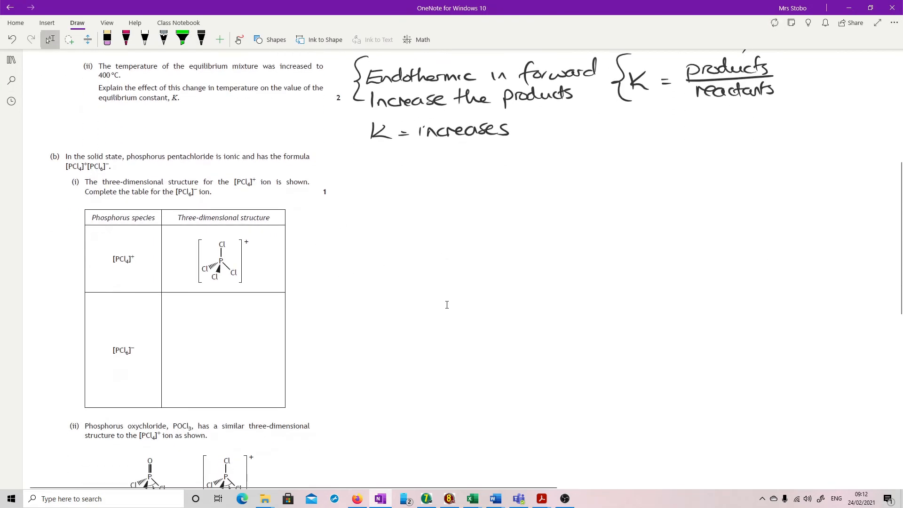
{"action": "scroll", "scroll_direction": "down", "scroll_amount": 3}
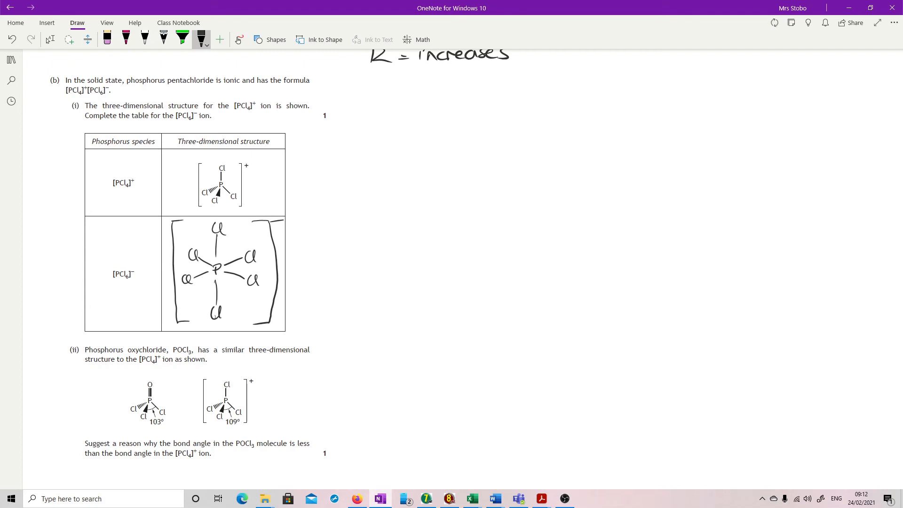
{"action": "left_click", "coordinate": [49, 40]}
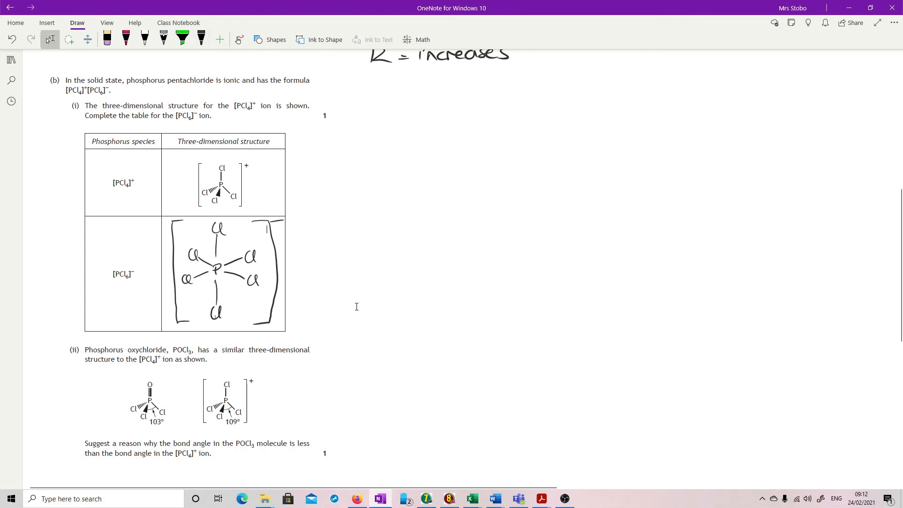
Circle the O, underline 103° and 109°, and write 'P=O has greater repulsion so pushes'.
{"action": "scroll", "scroll_direction": "down", "scroll_amount": 3}
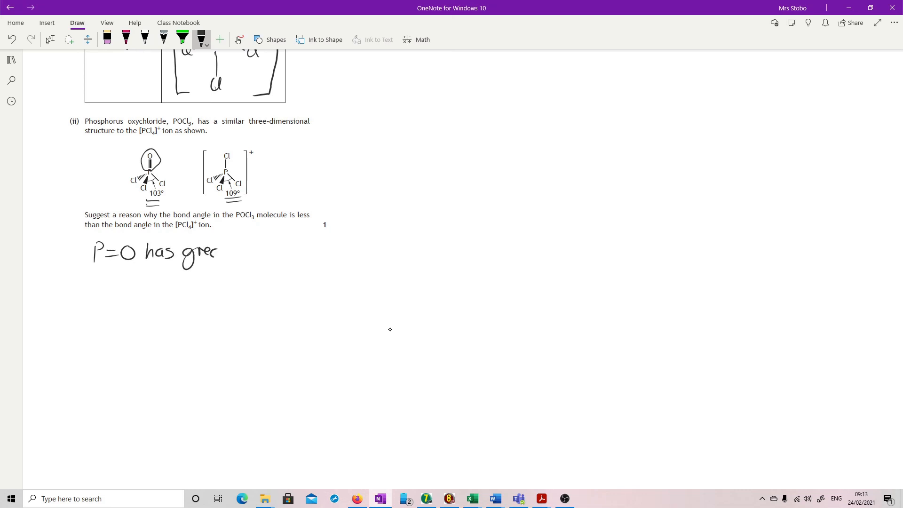
{"action": "type", "text": "greater repulsion"}
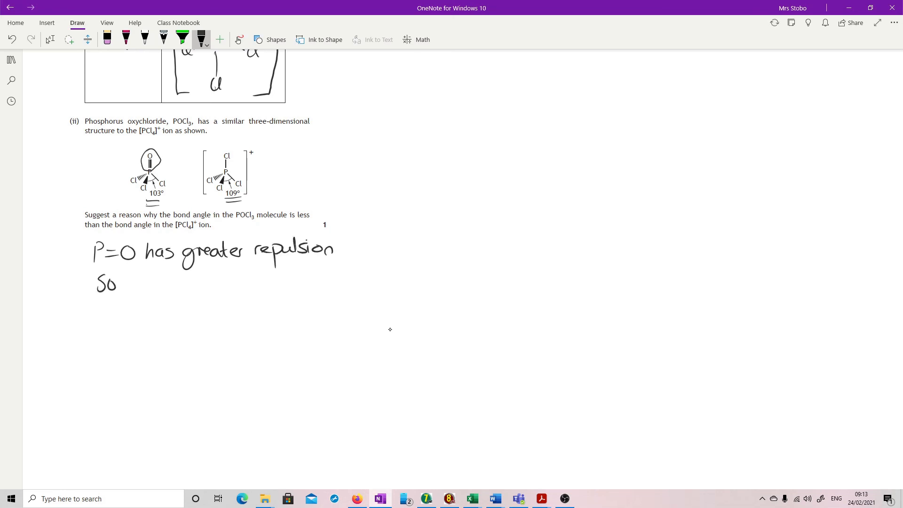
{"action": "type", "text": "pushes"}
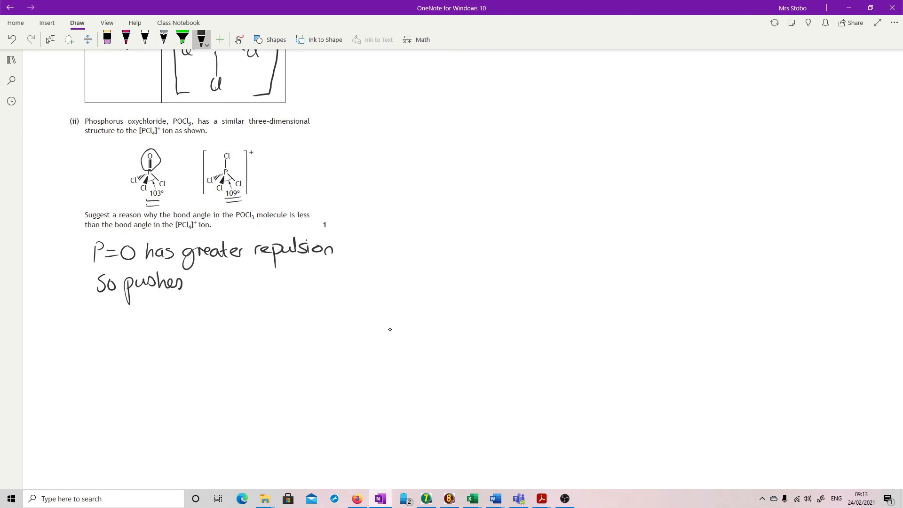